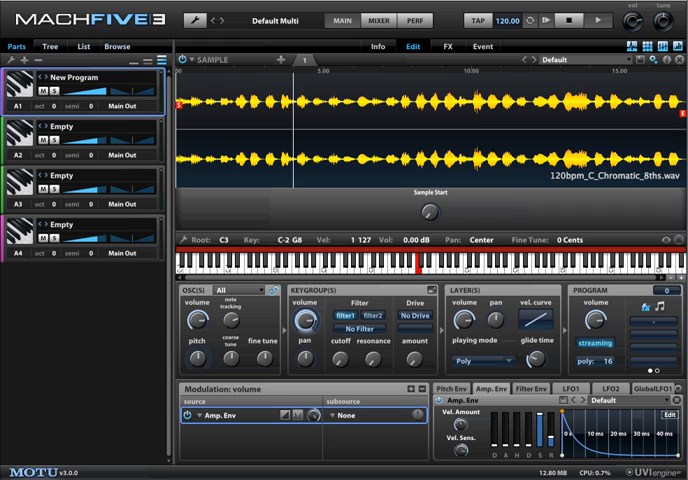
# Set the 120bpm drum loop sample's oscillator type to IRCAM Stretch.
pyautogui.click(207, 59)
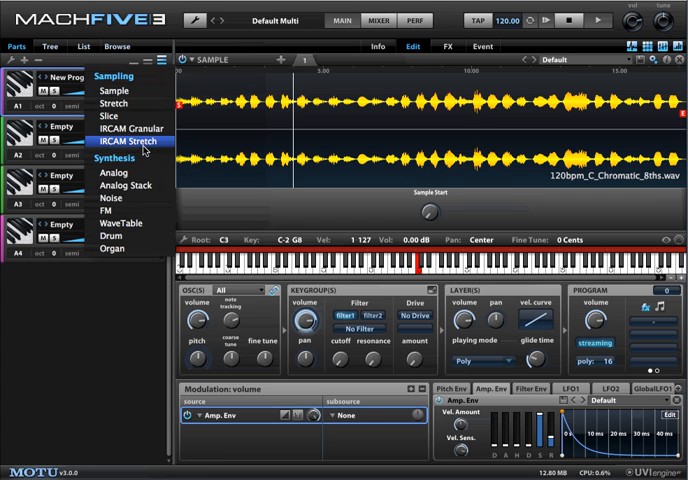
pyautogui.click(129, 141)
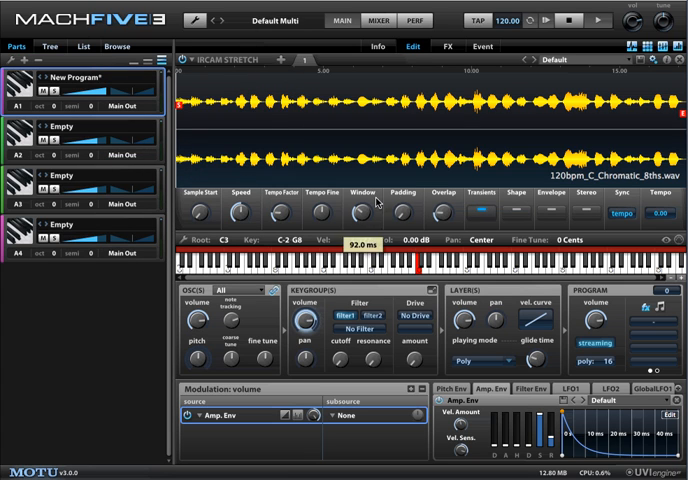